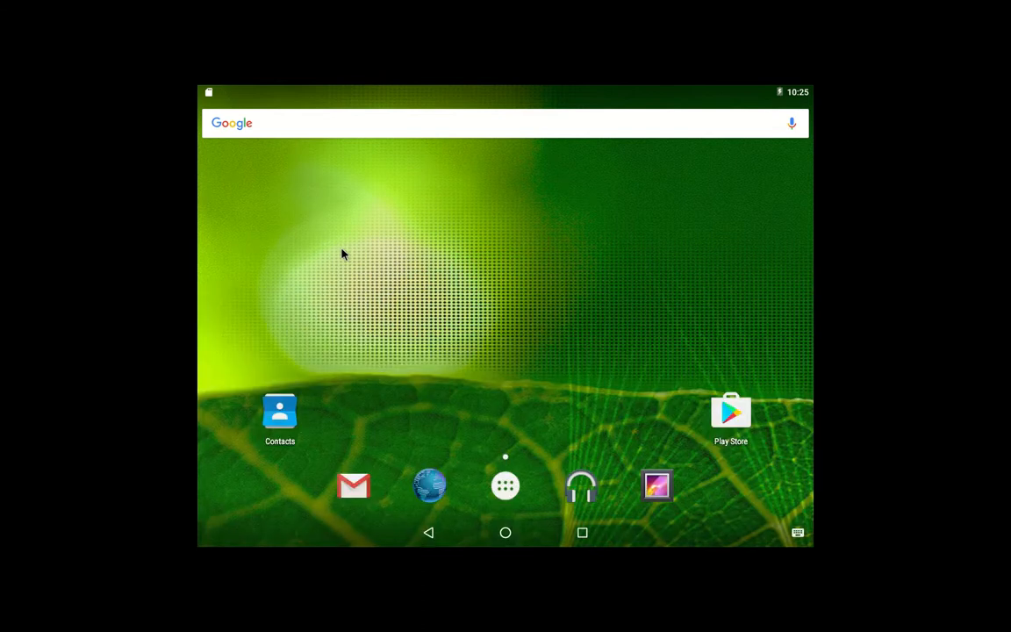
mouse_move(390, 243)
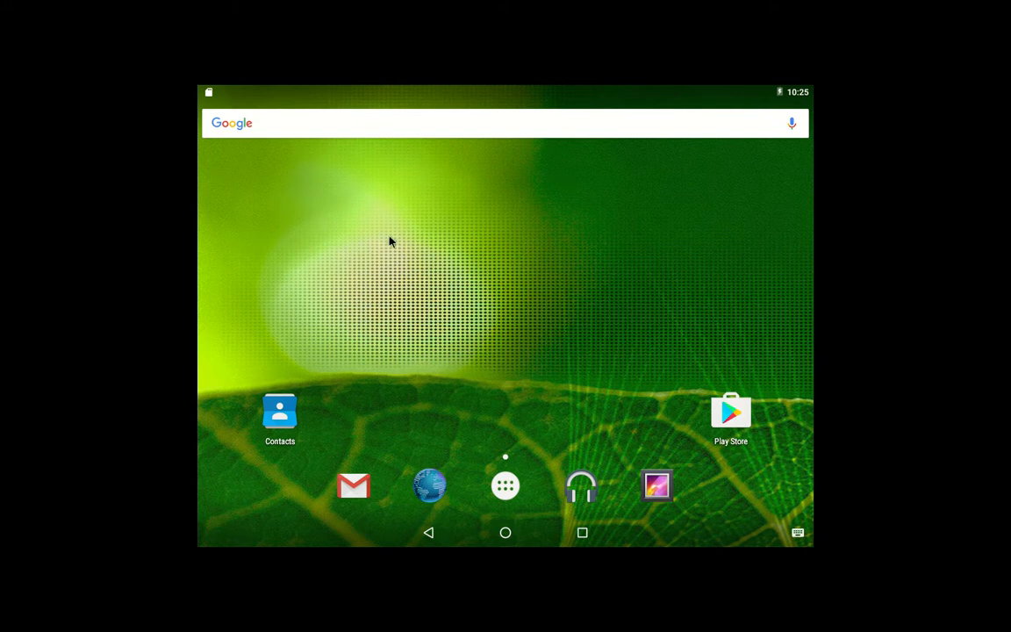
mouse_move(424, 271)
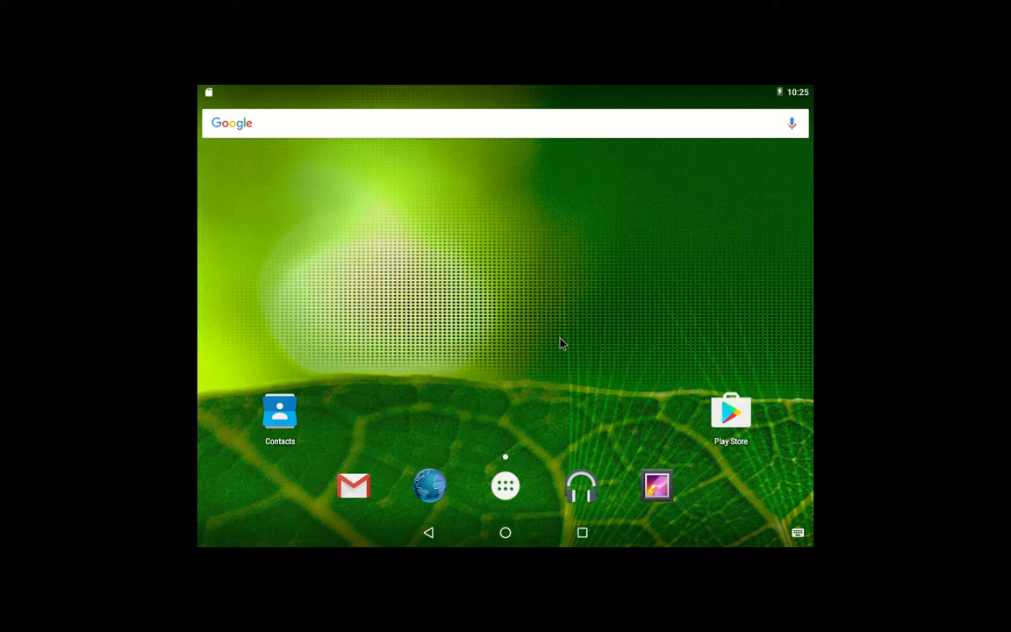
mouse_move(518, 253)
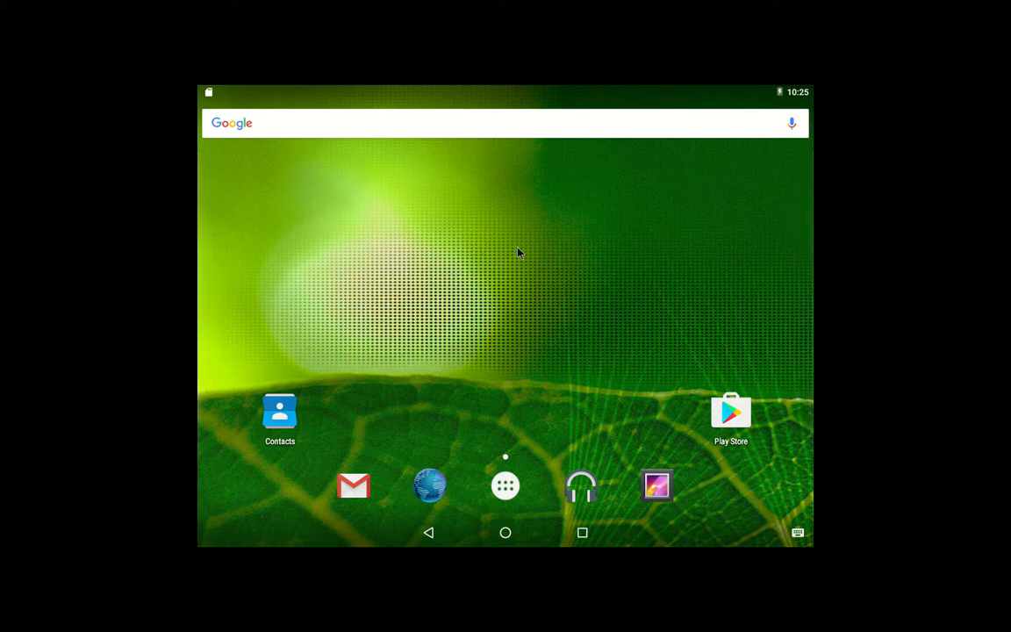
mouse_move(518, 113)
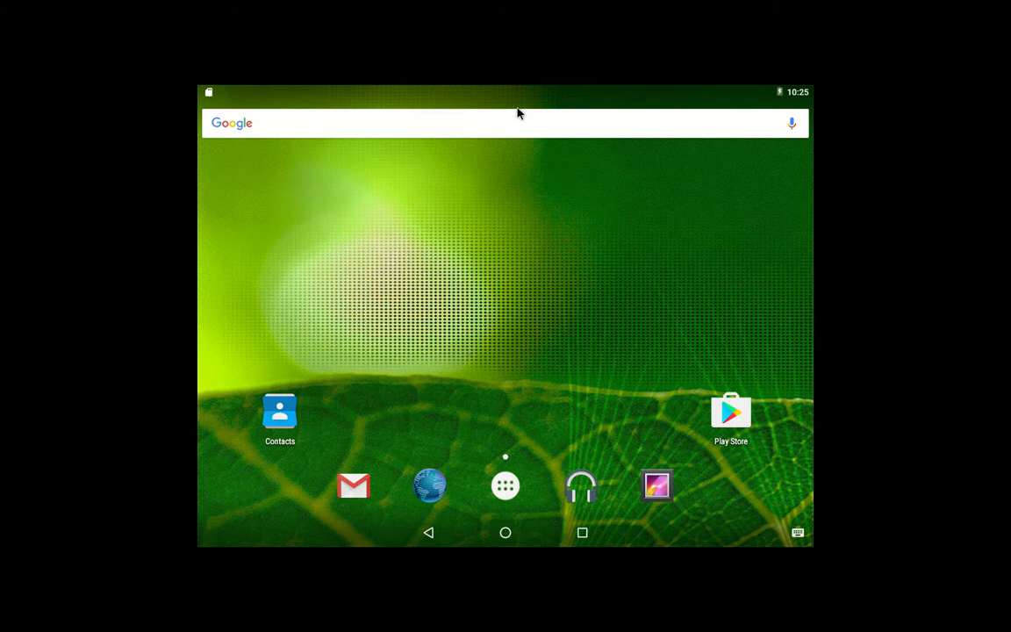
mouse_move(540, 249)
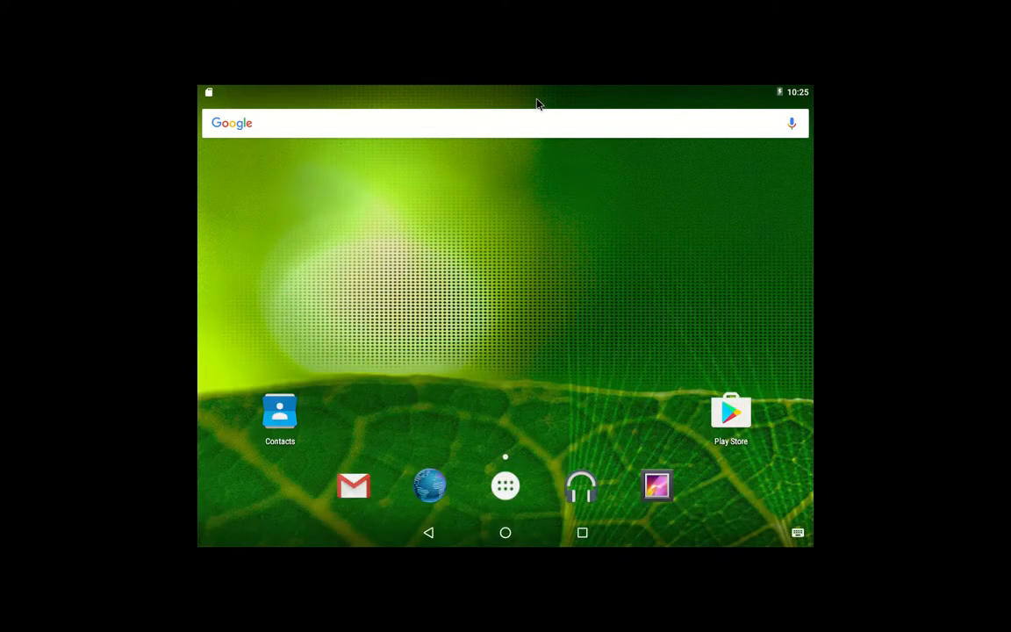
mouse_move(529, 259)
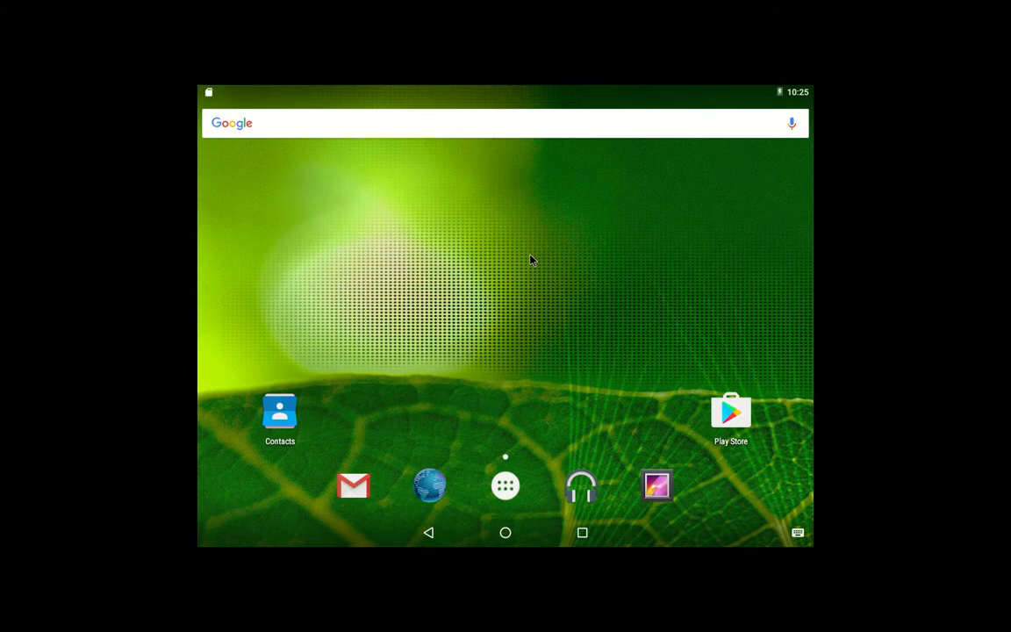
Pull down the notification shade to reveal the VBOX CD/DVD drive notice, then dismiss it
click(505, 263)
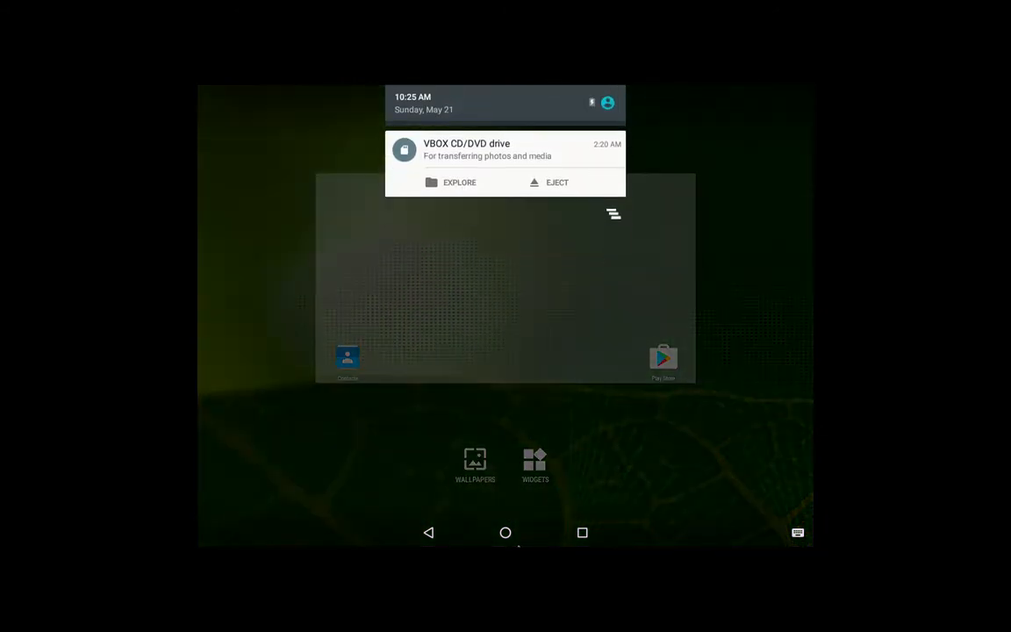
click(506, 533)
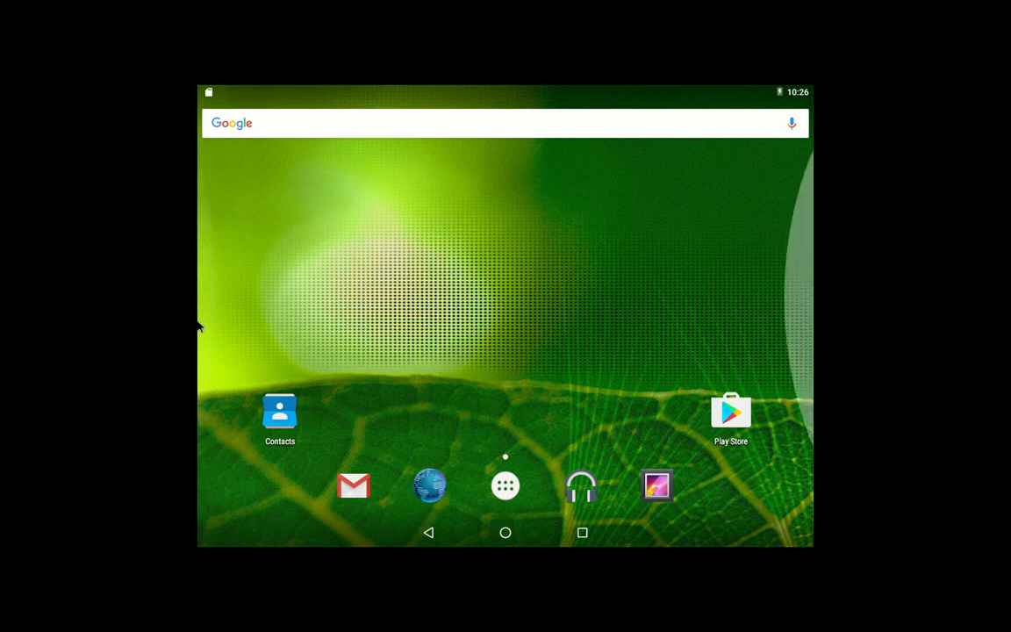
mouse_move(674, 342)
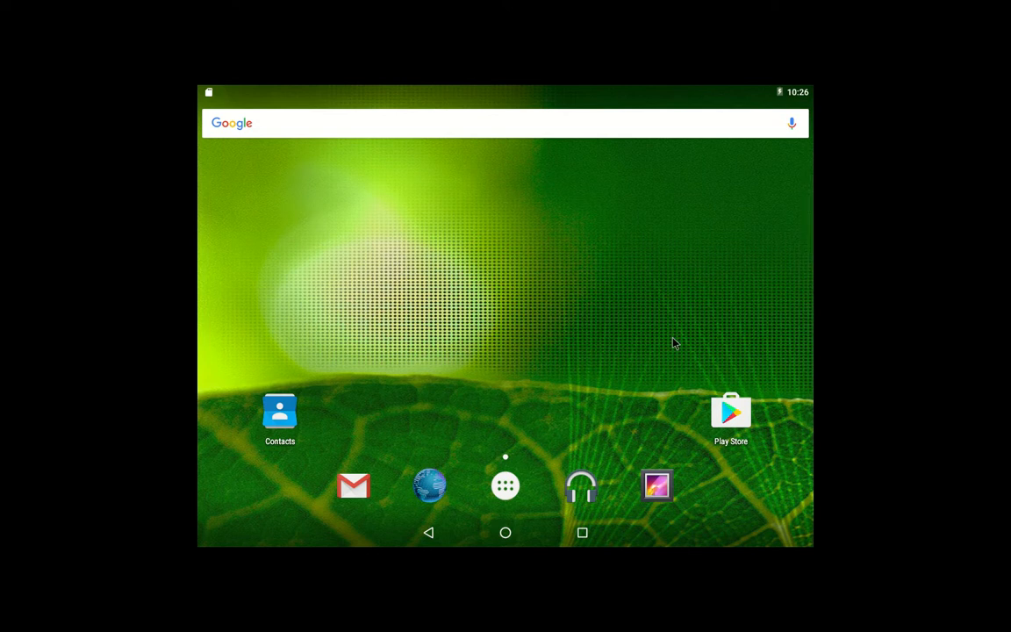